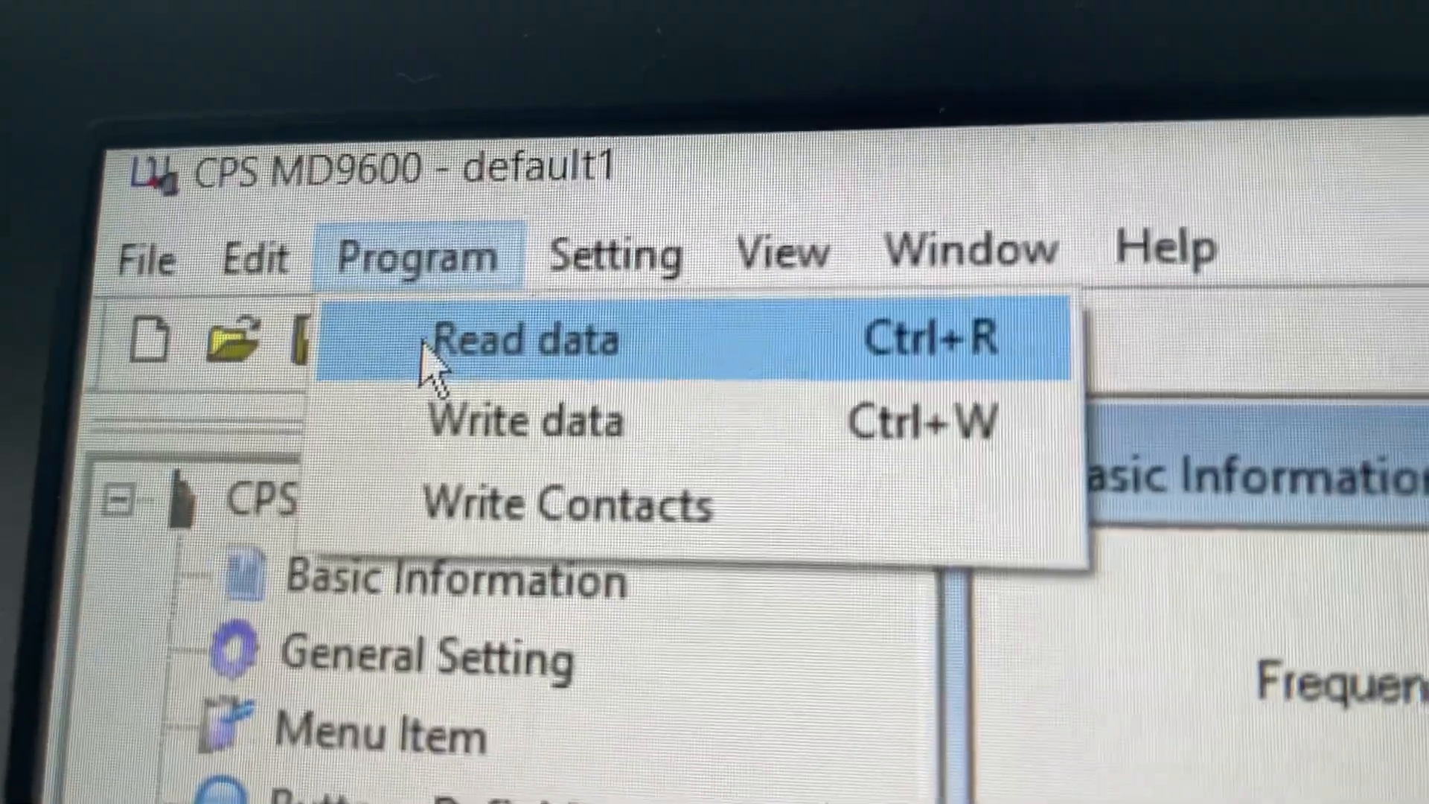
- Bring up the Read data from radio prompt via Program > Read data
left_click(517, 339)
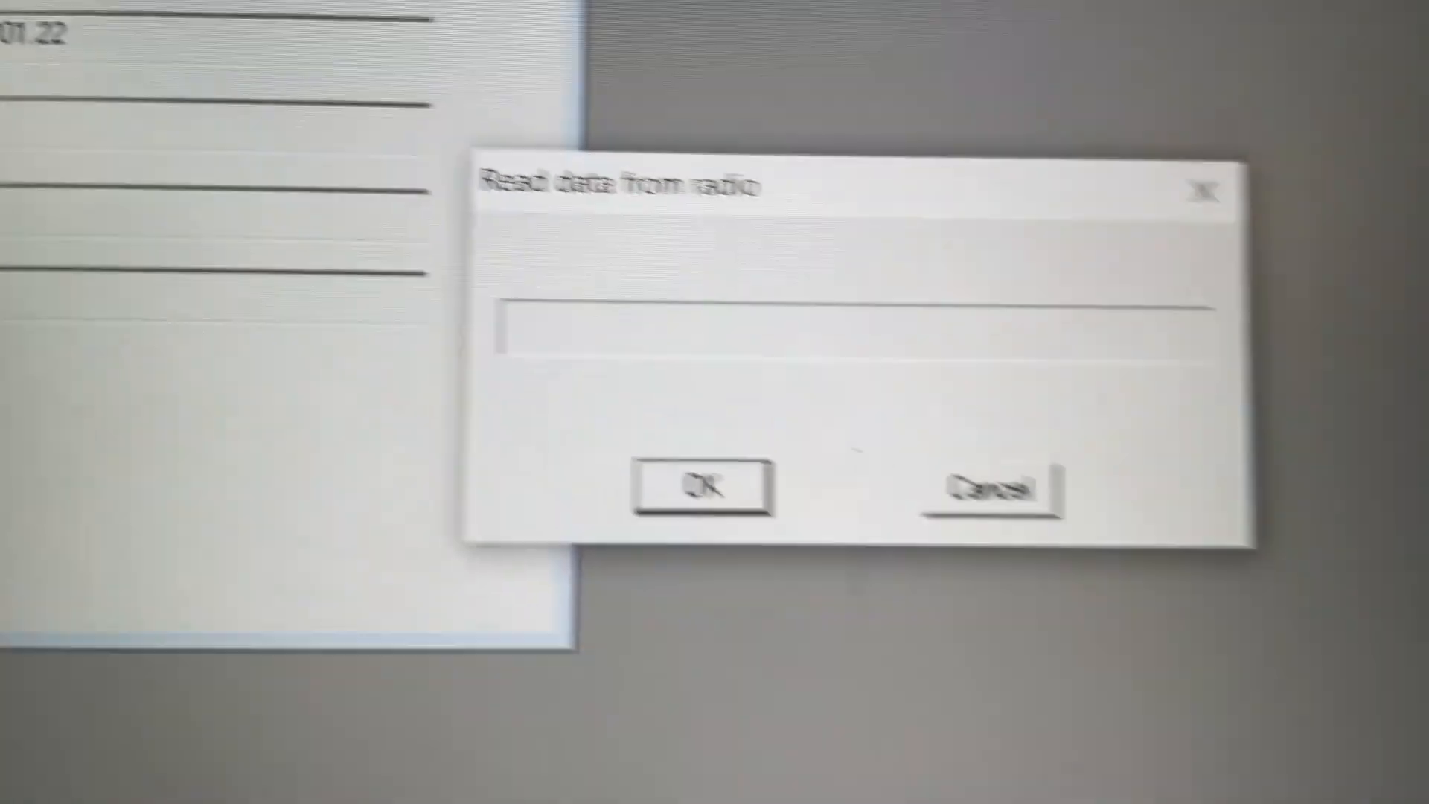